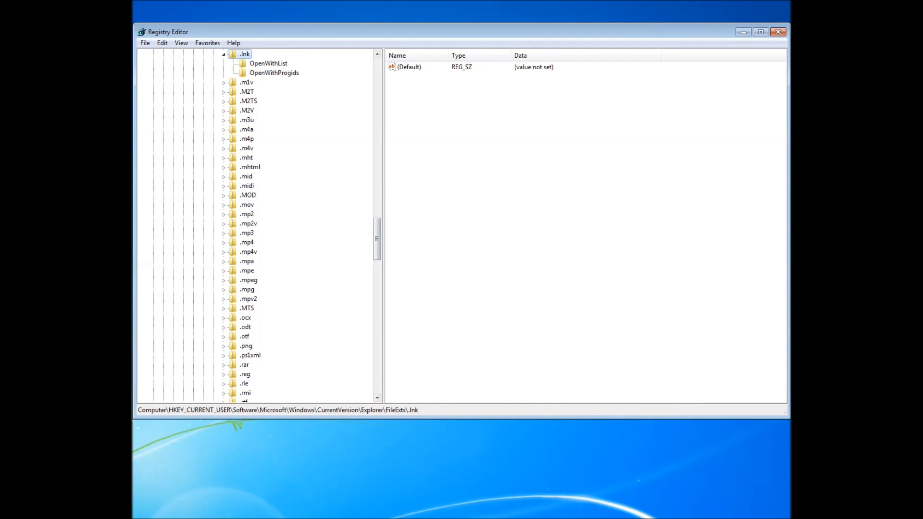
Scroll the registry tree to review the .lnk key's OpenWithList and OpenWithProgids subkeys
scroll("up", 3)
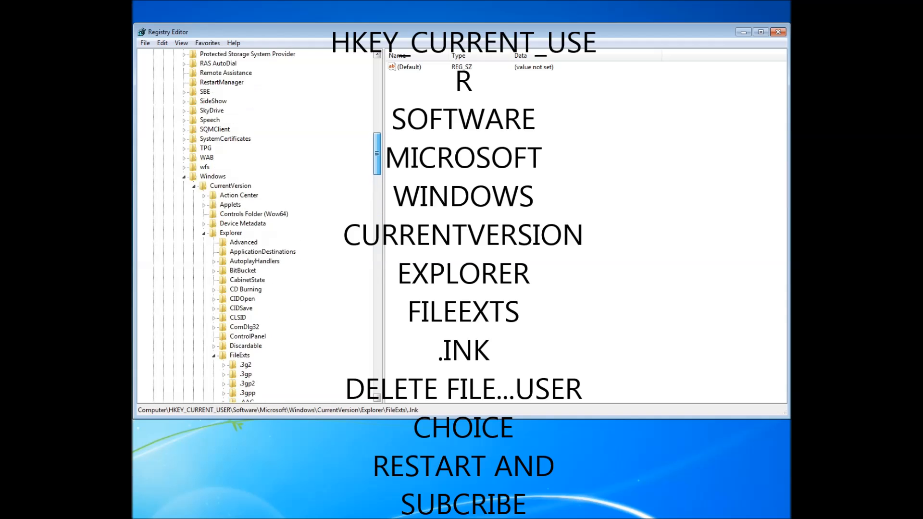
scroll("up", 3)
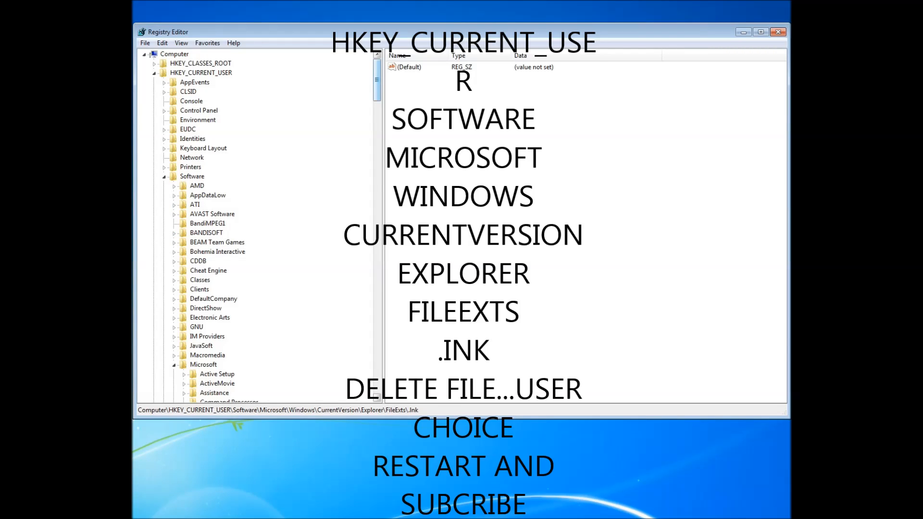
scroll("down", 3)
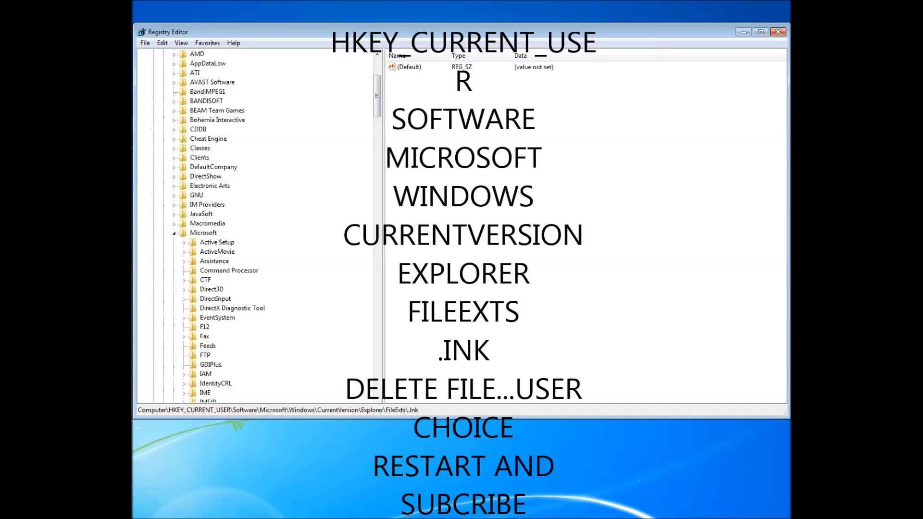
scroll("down", 3)
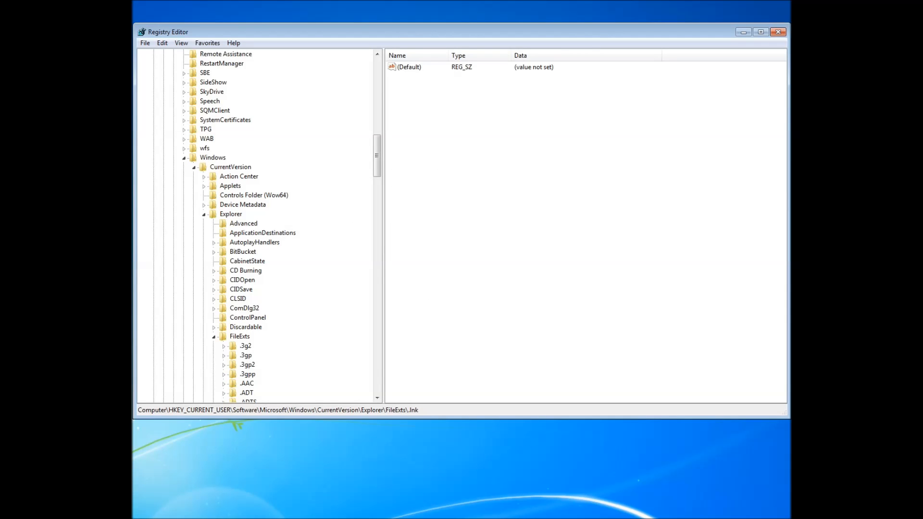
scroll("down", 3)
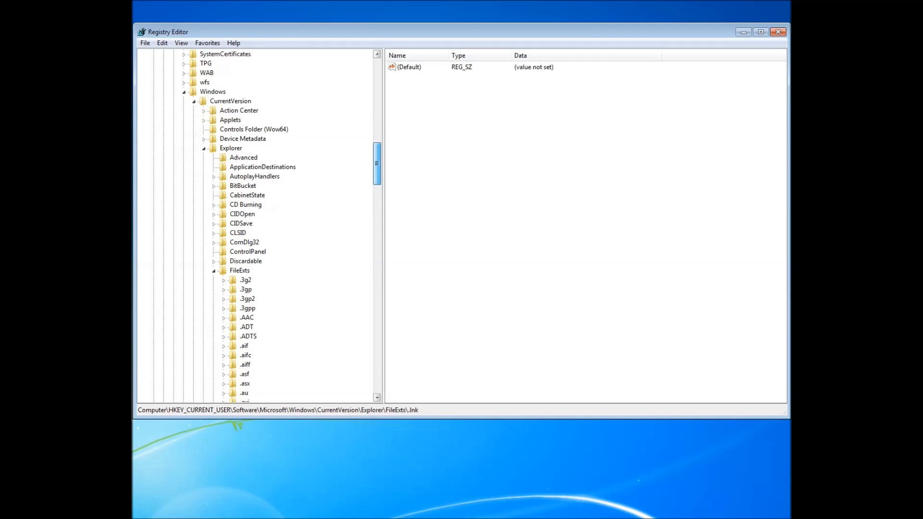
scroll("down", 3)
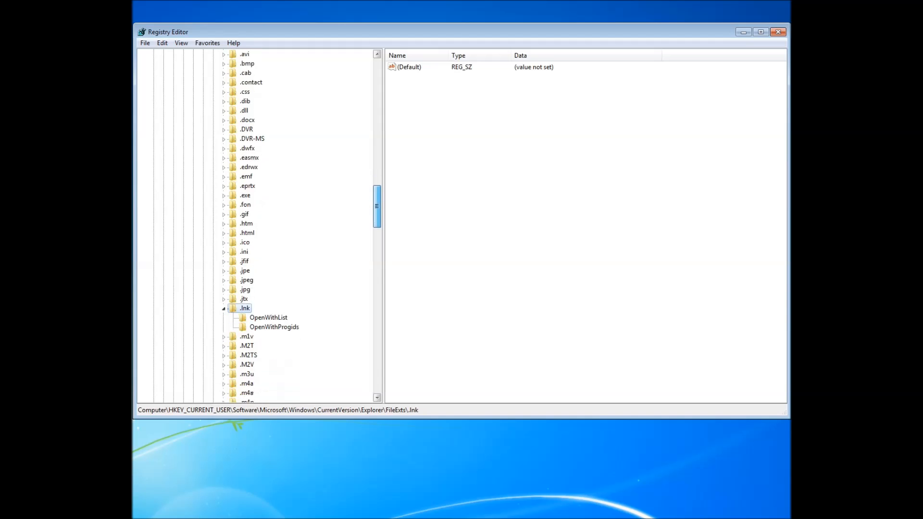
scroll("down", 3)
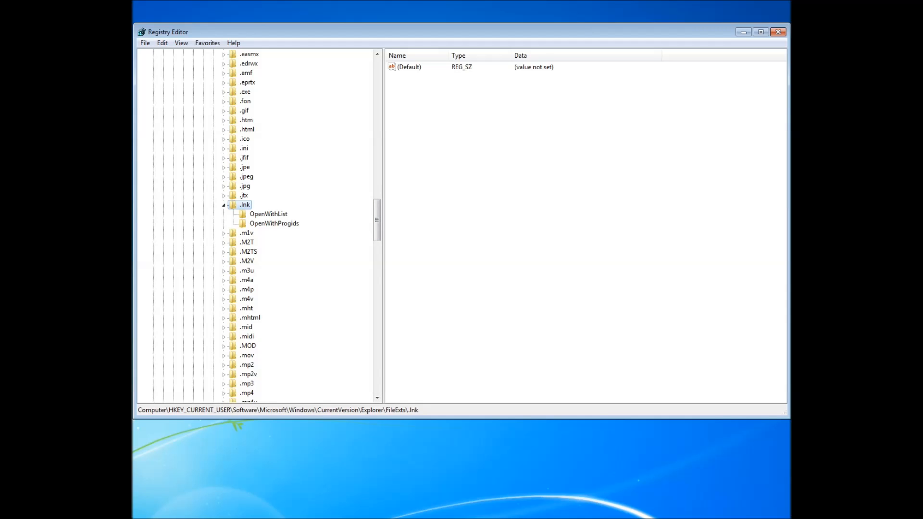
Exit Registry Editor, returning to the Windows desktop
left_click(410, 67)
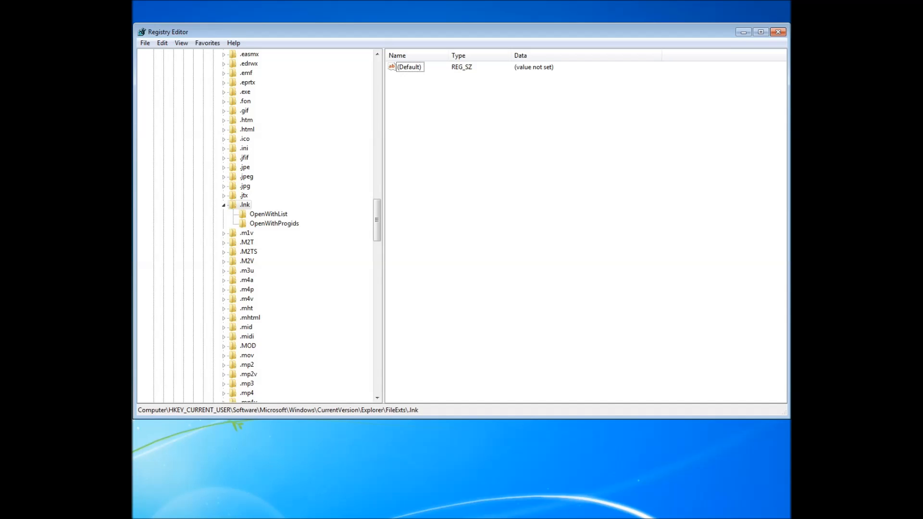
left_click(778, 32)
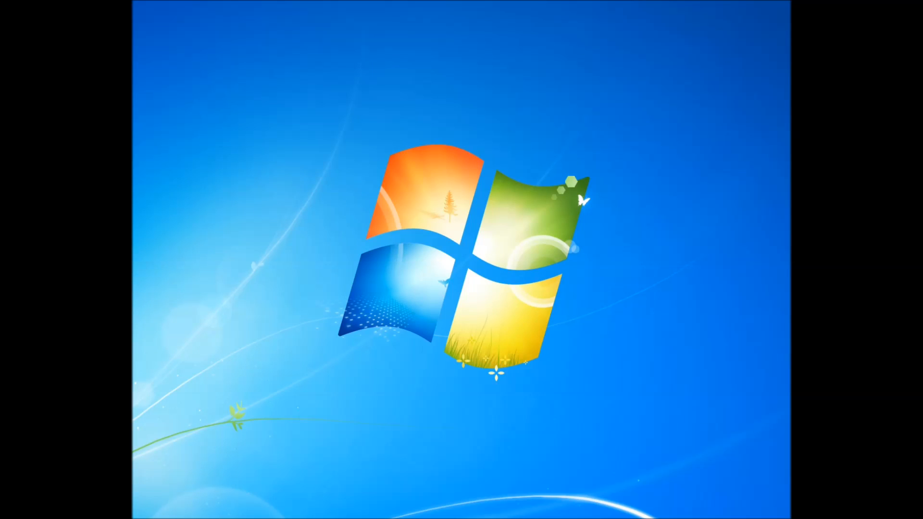